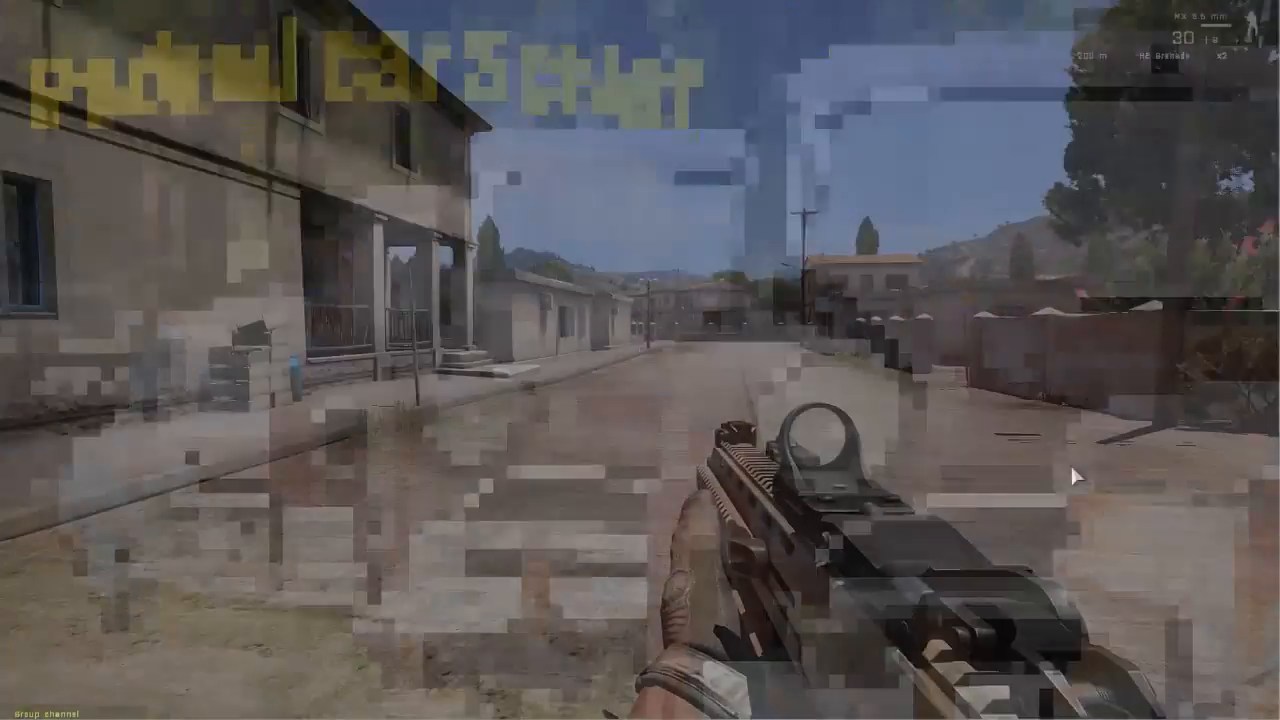
- Review the marker position _pos, the _roadList variable and the 100 search radius
key("m")
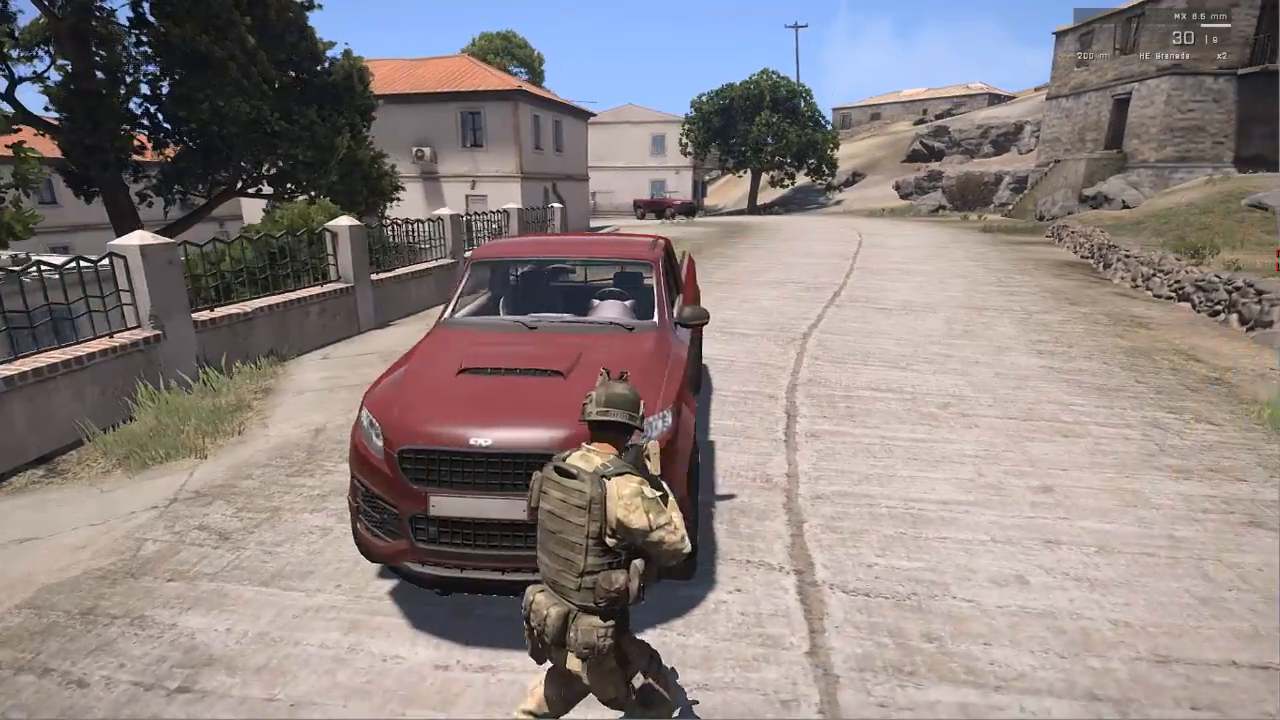
key("m")
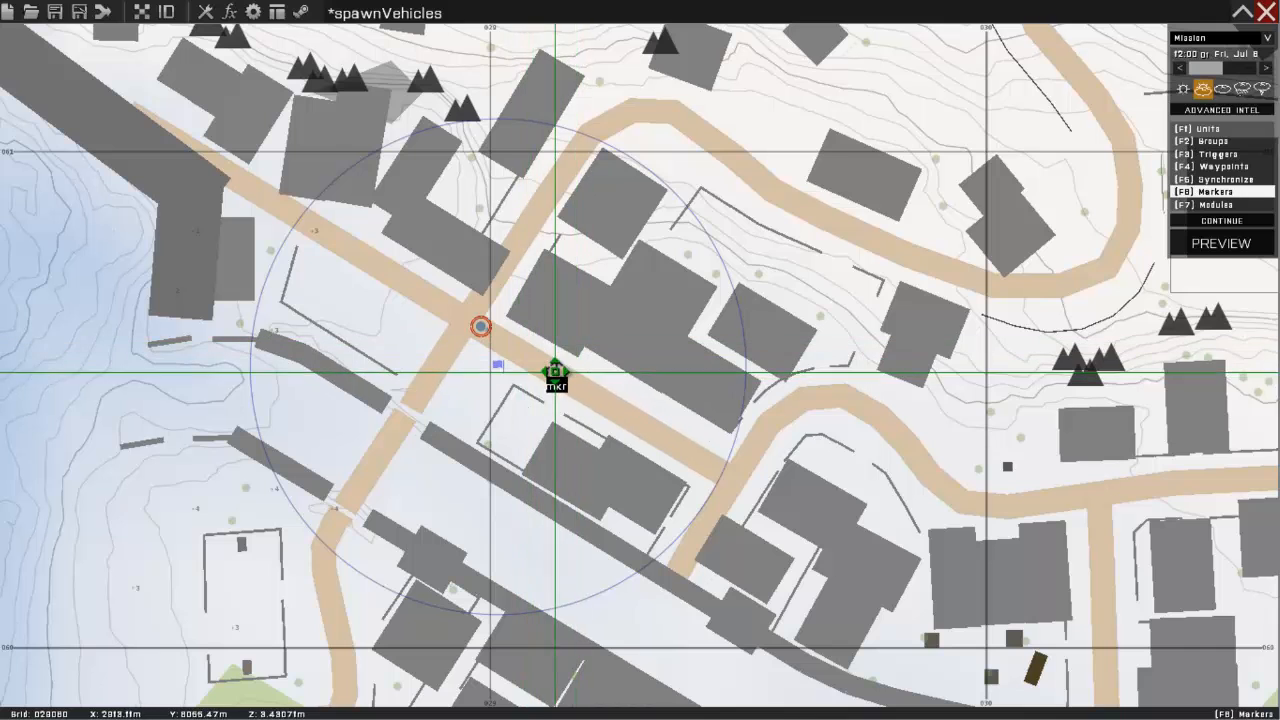
left_click_drag(556, 382, 543, 355)
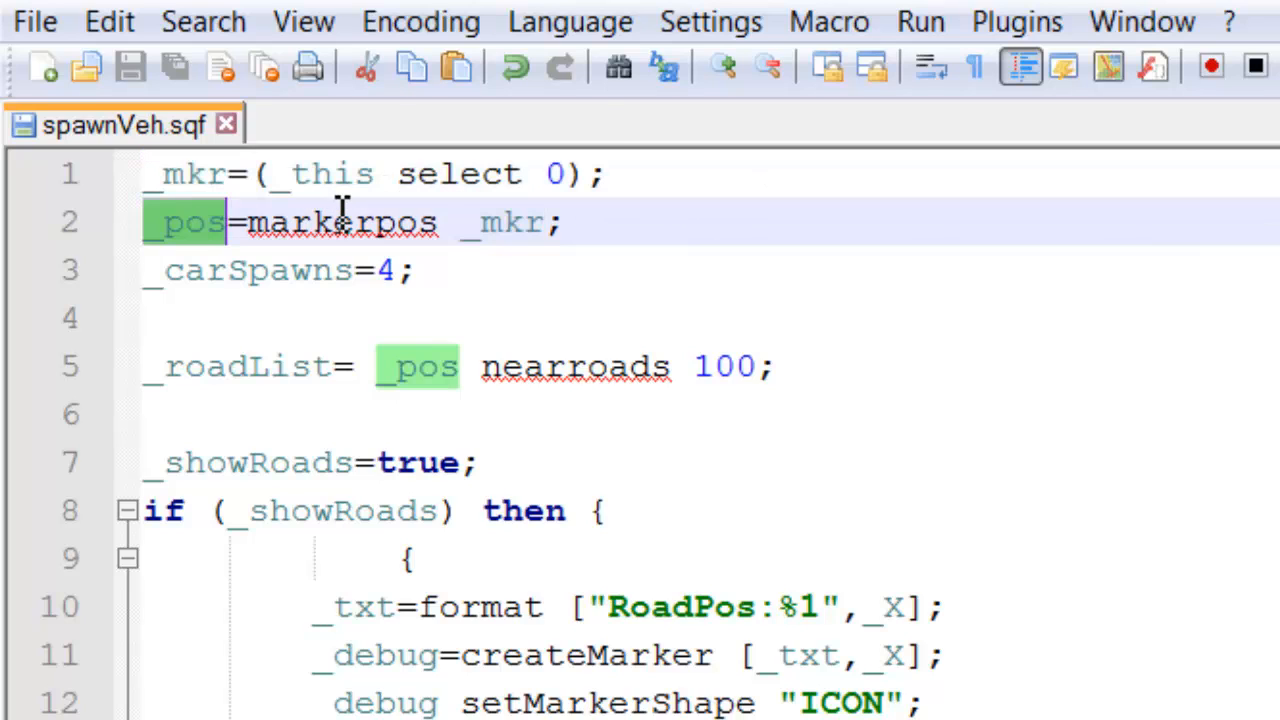
left_click(270, 270)
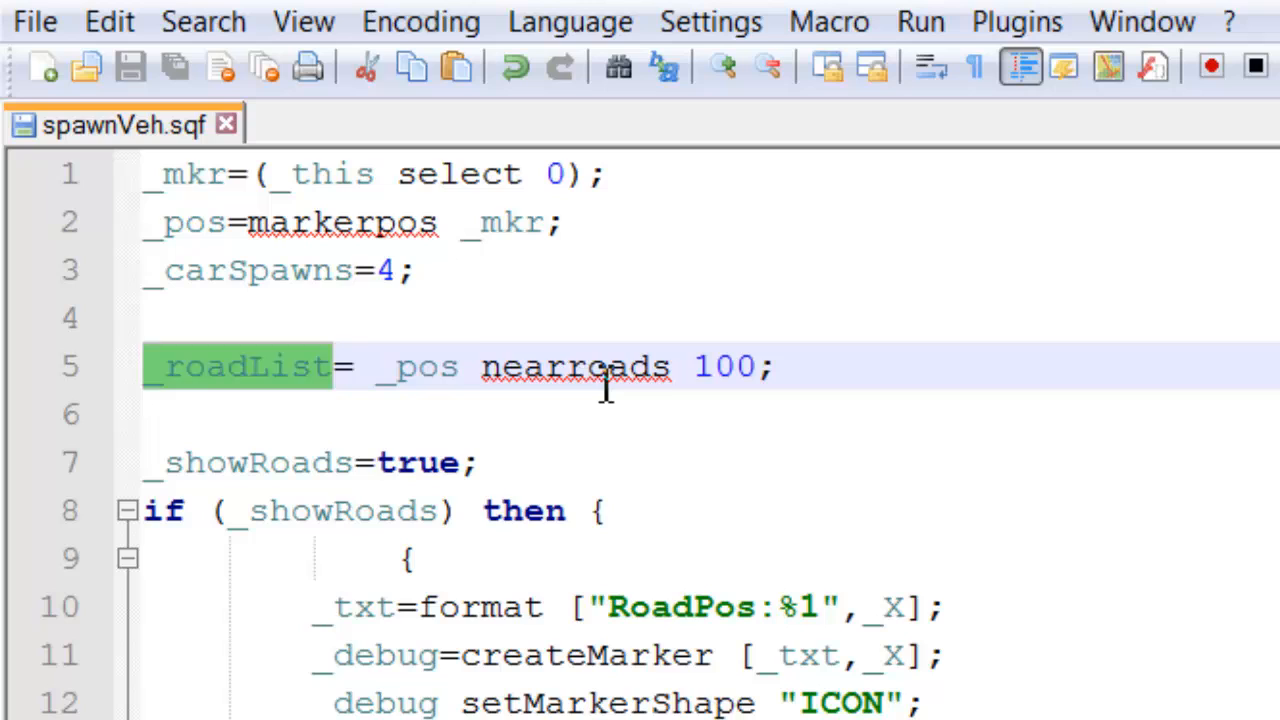
double_click(577, 366)
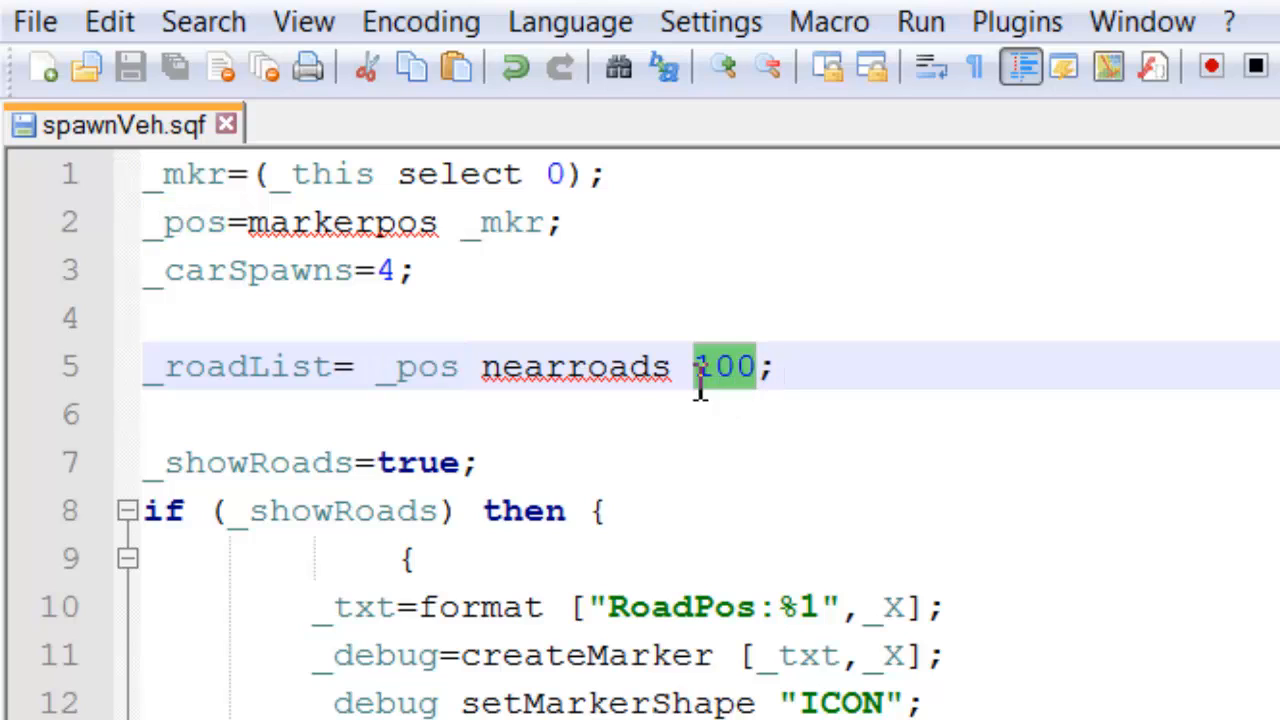
double_click(417, 366)
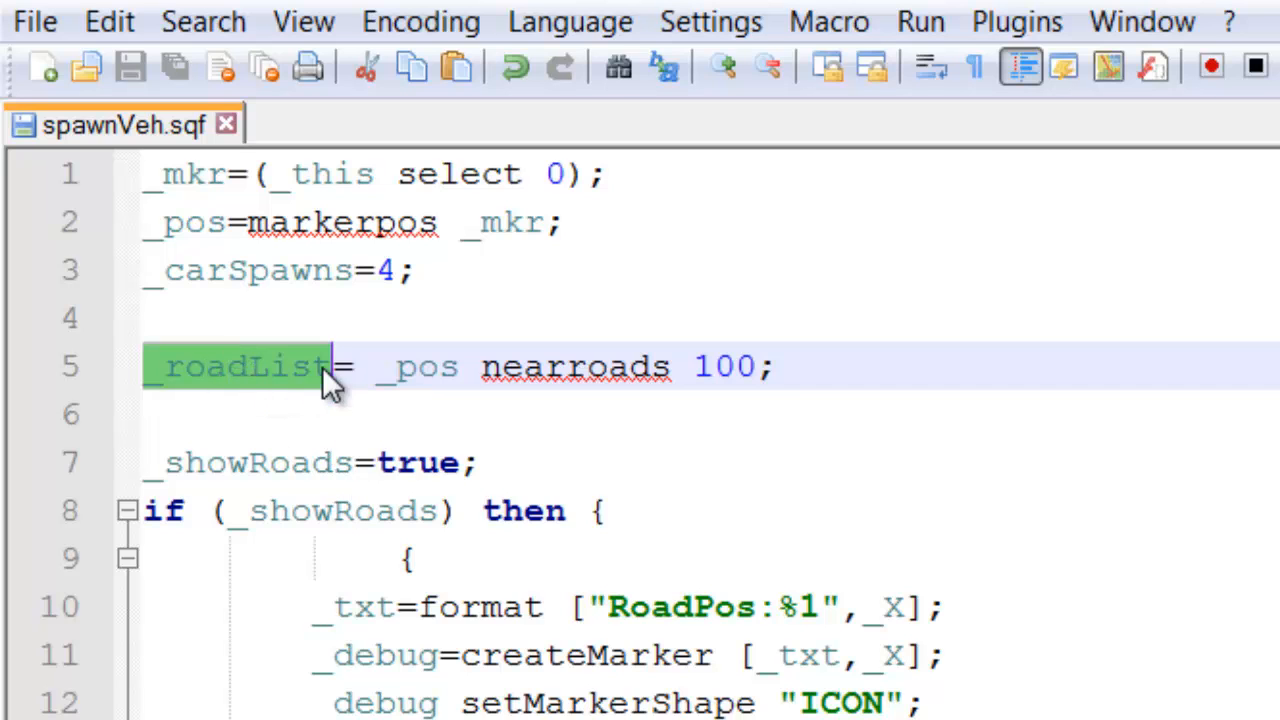
- Change _showRoads to false so the createMarker debug block no longer runs
scroll("down", 3)
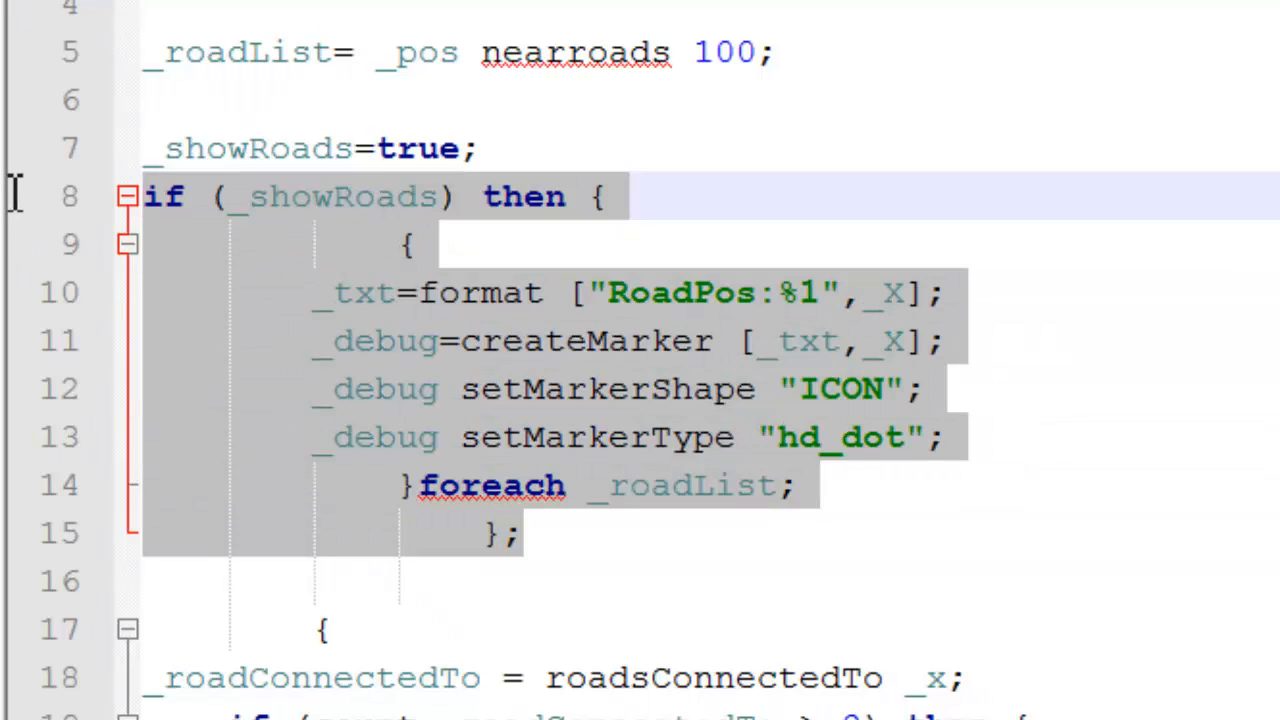
left_click(270, 148)
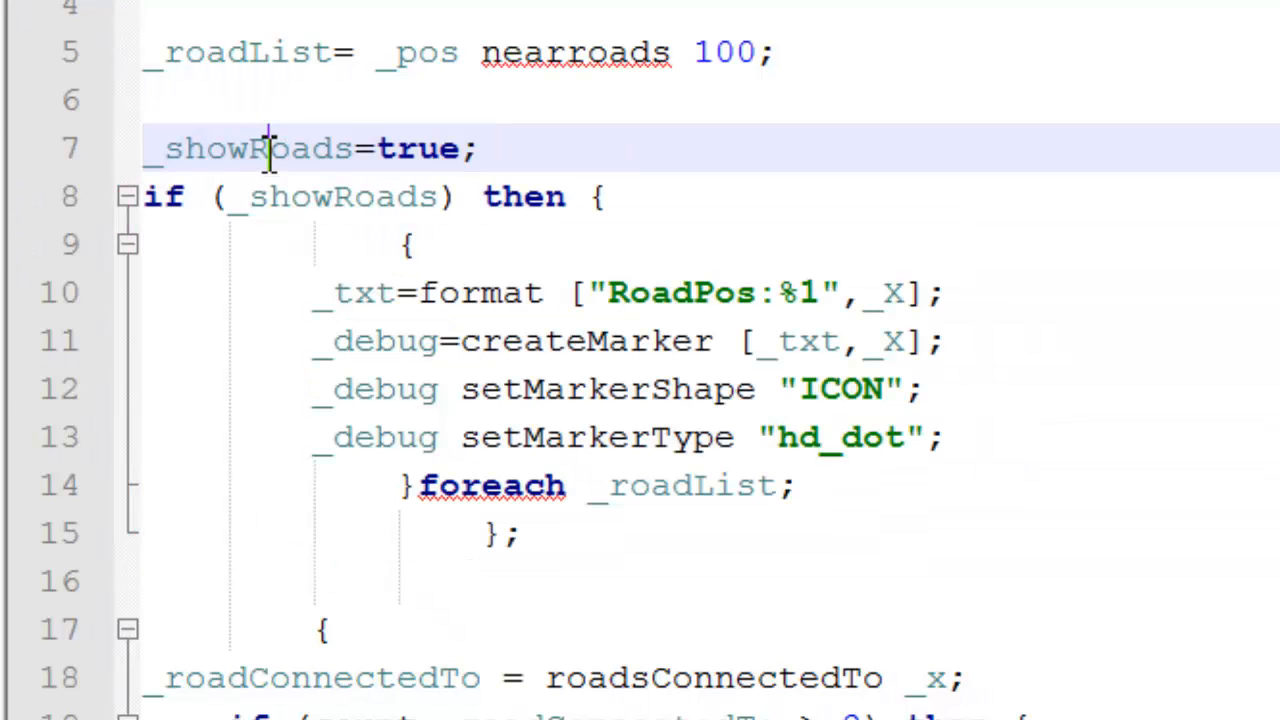
double_click(260, 148)
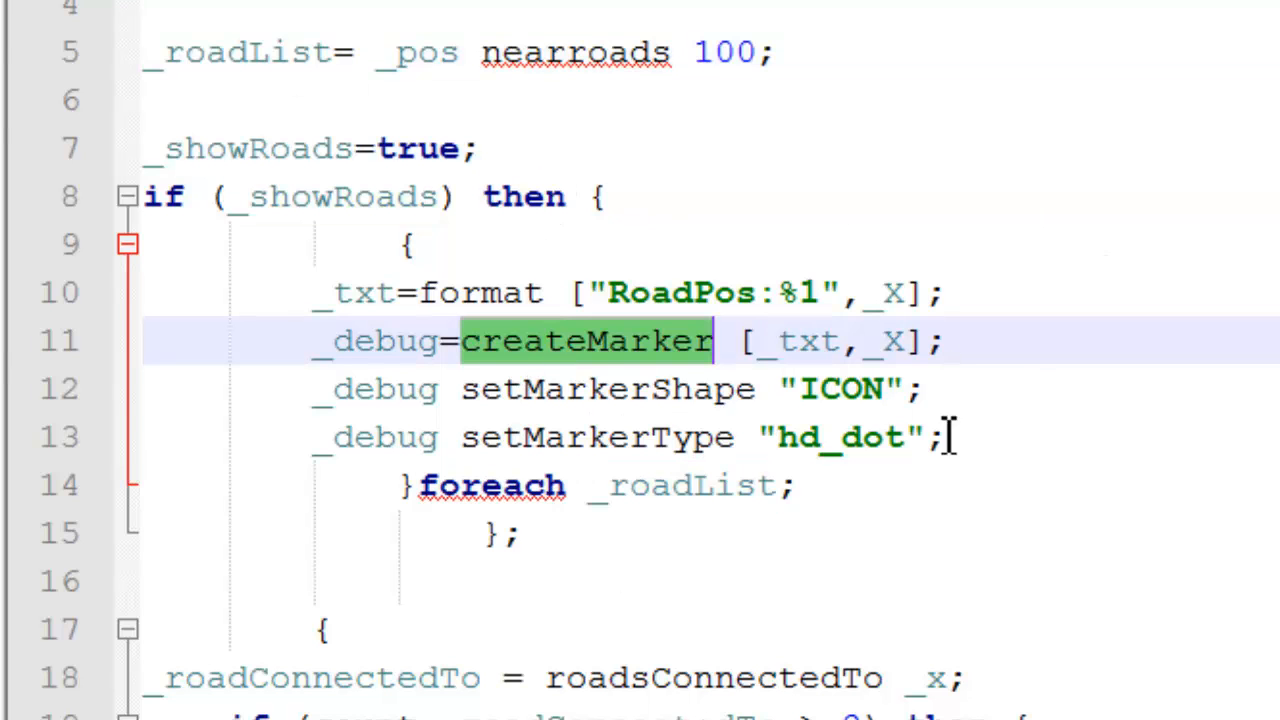
mouse_move(710, 437)
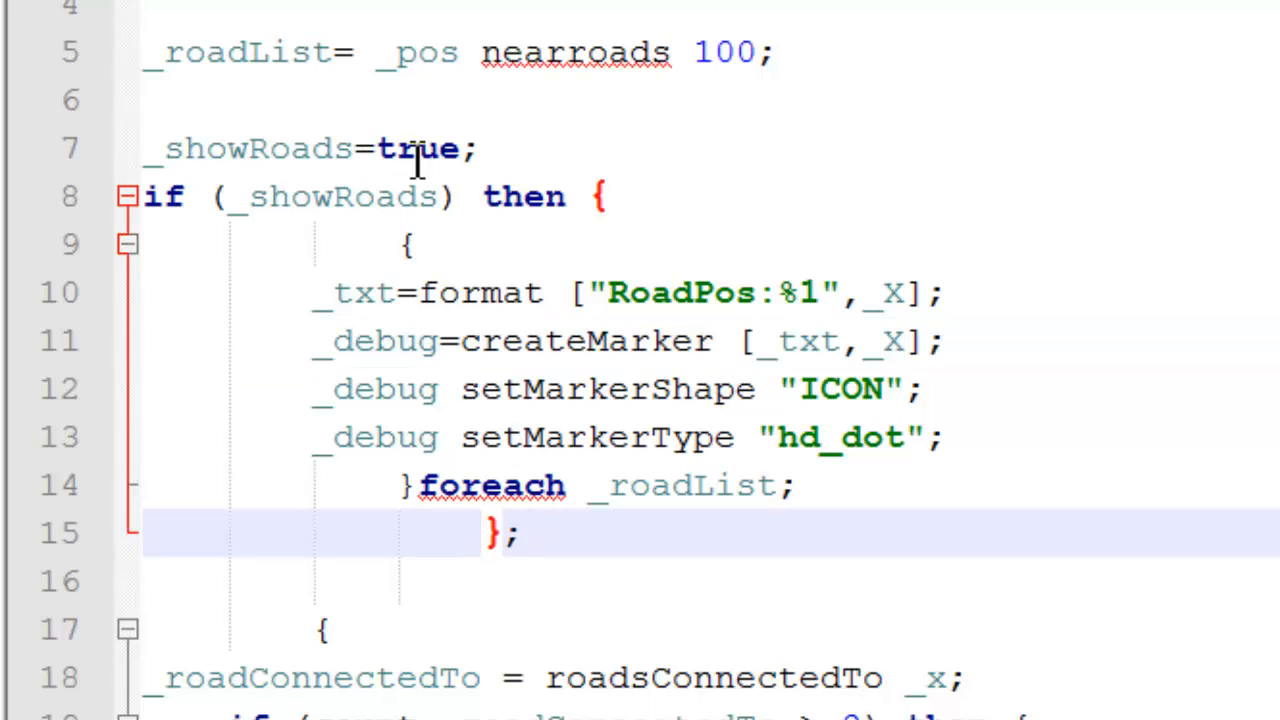
type("false")
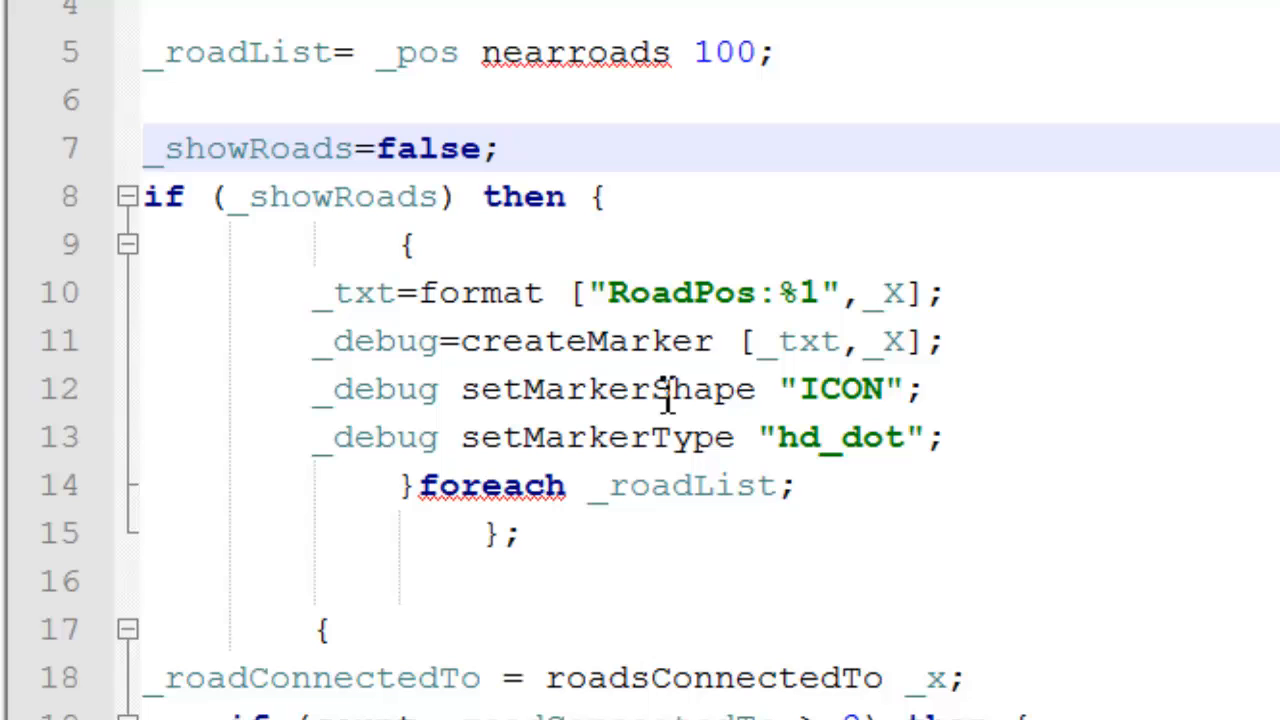
mouse_move(312, 262)
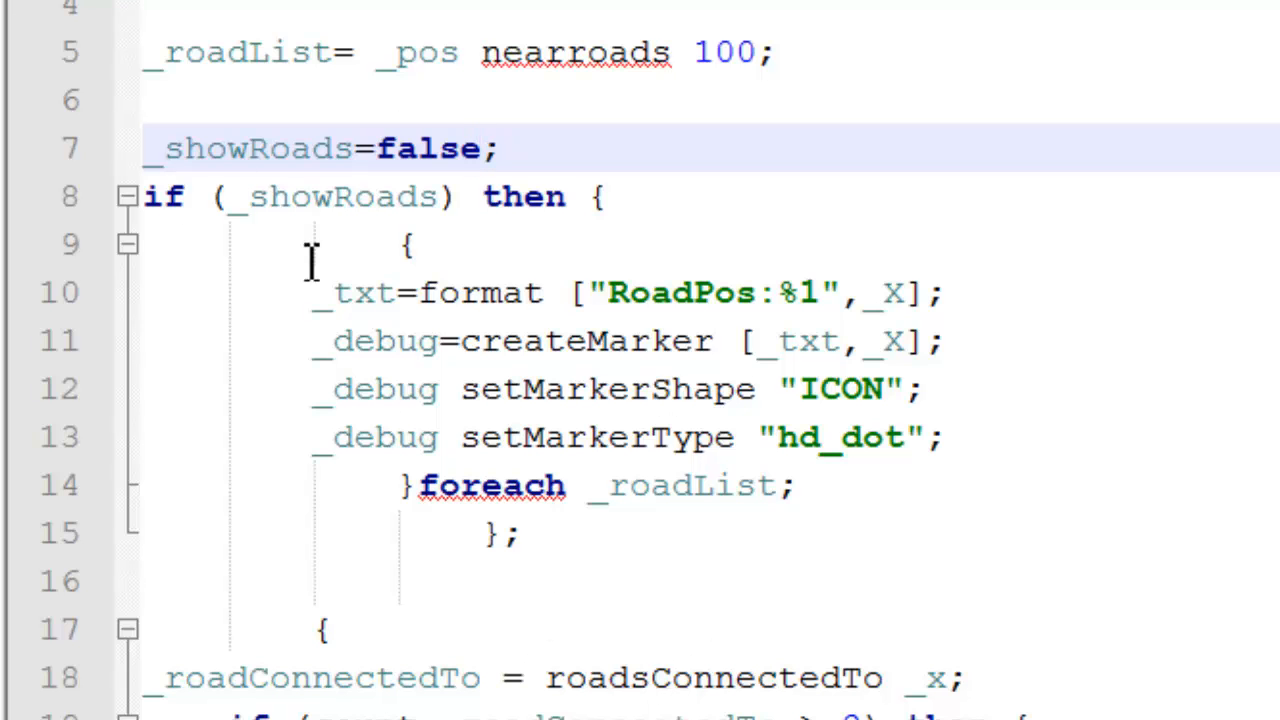
scroll("down", 3)
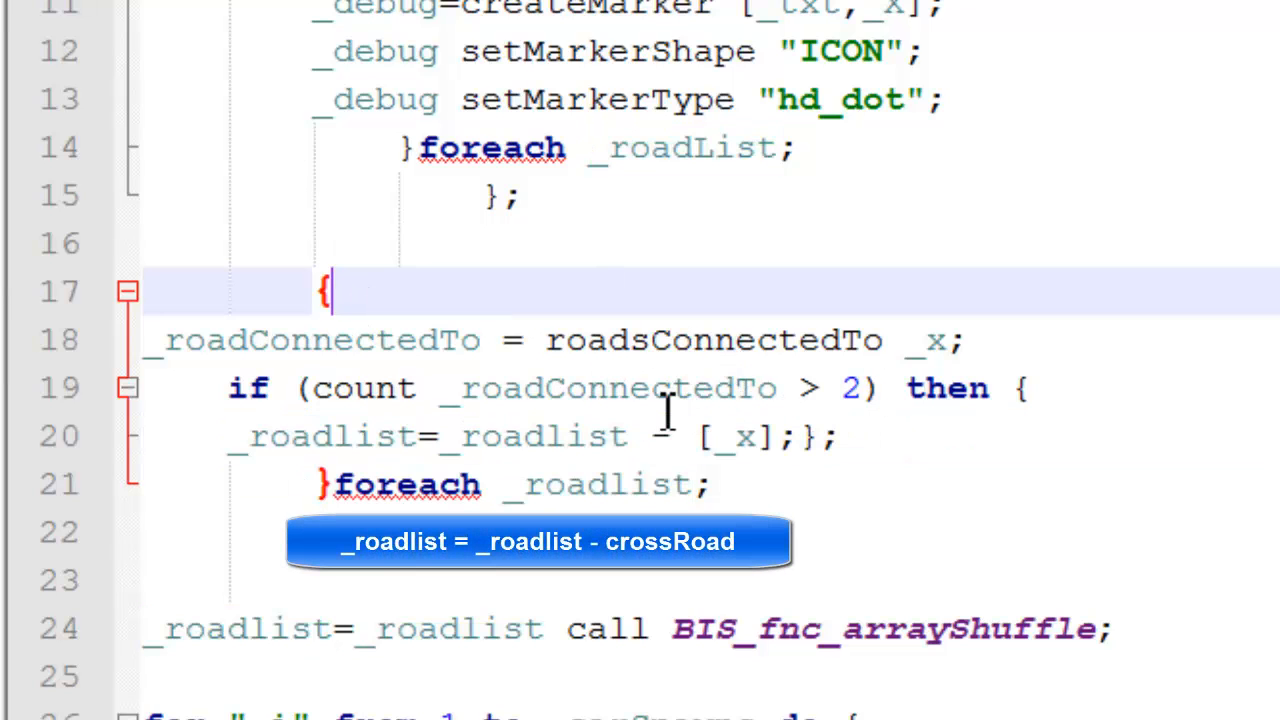
double_click(615, 388)
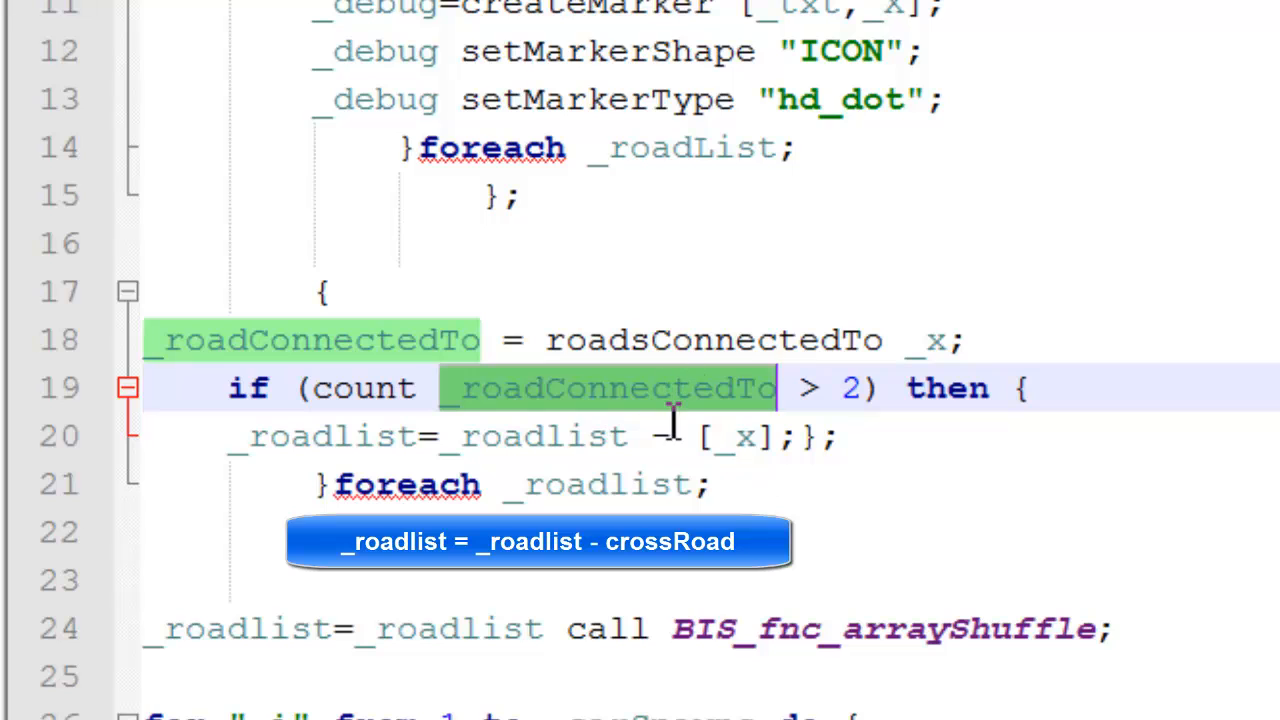
double_click(714, 340)
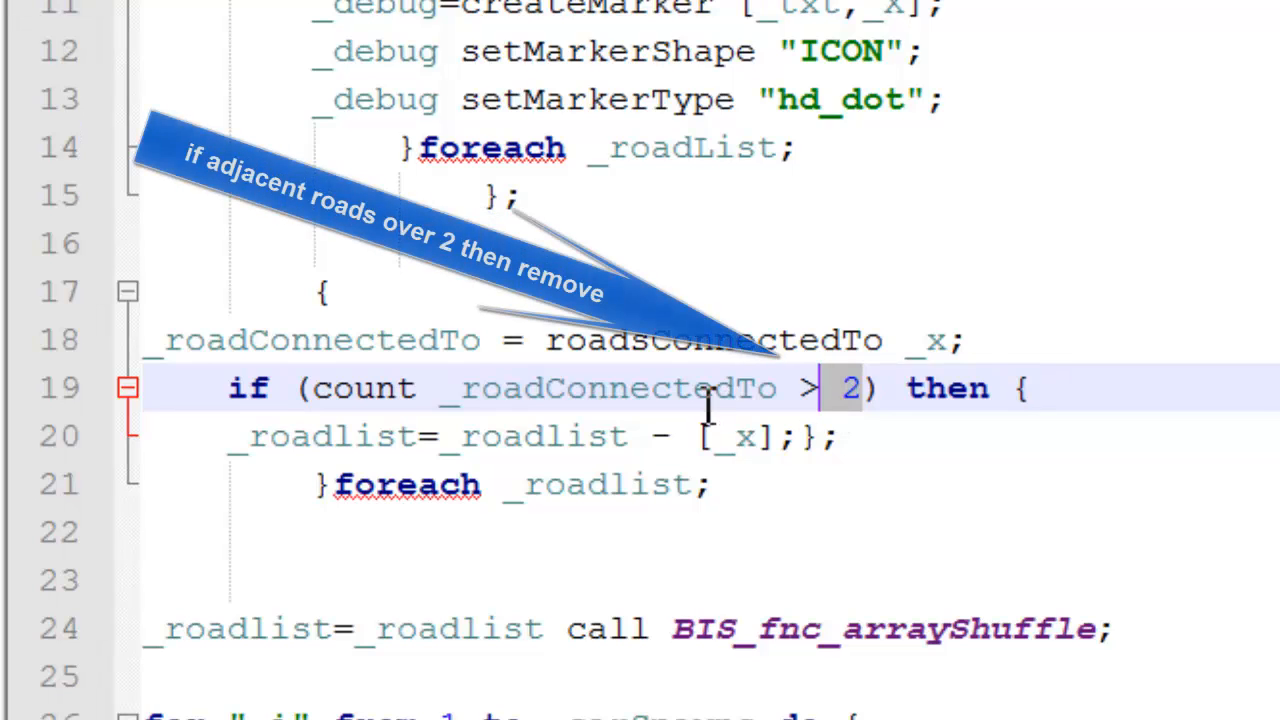
mouse_move(850, 400)
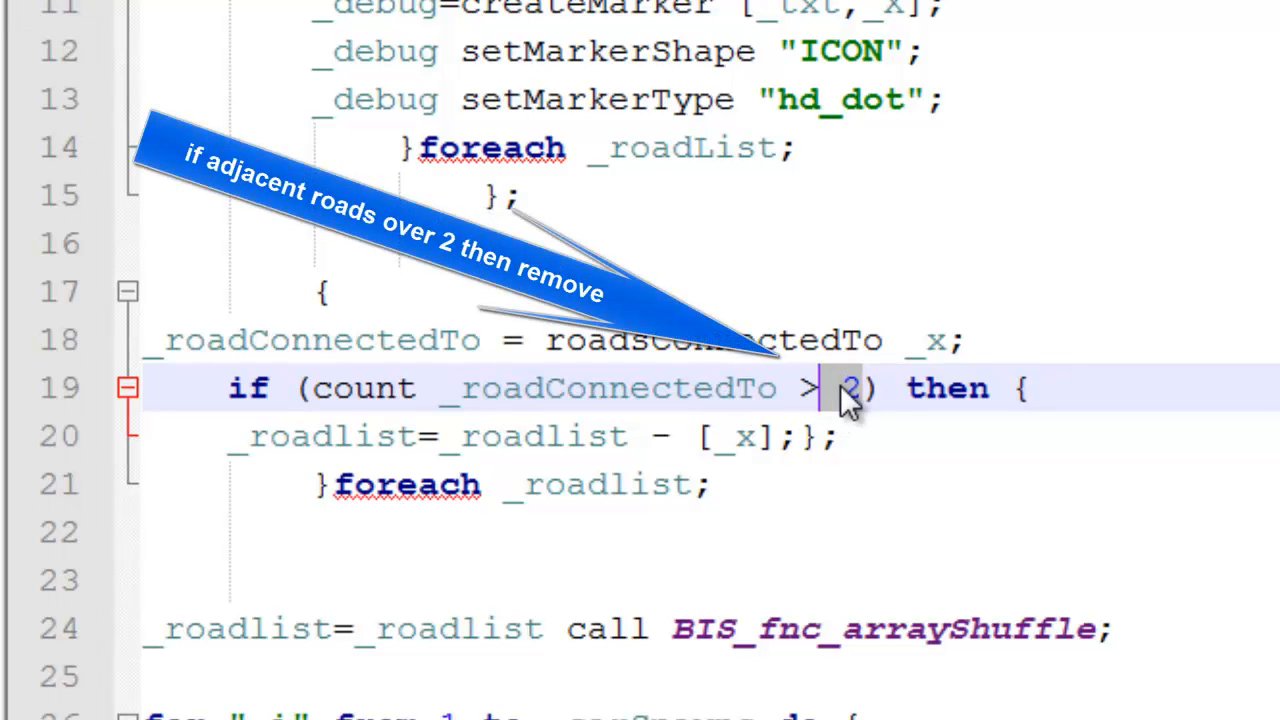
mouse_move(1030, 365)
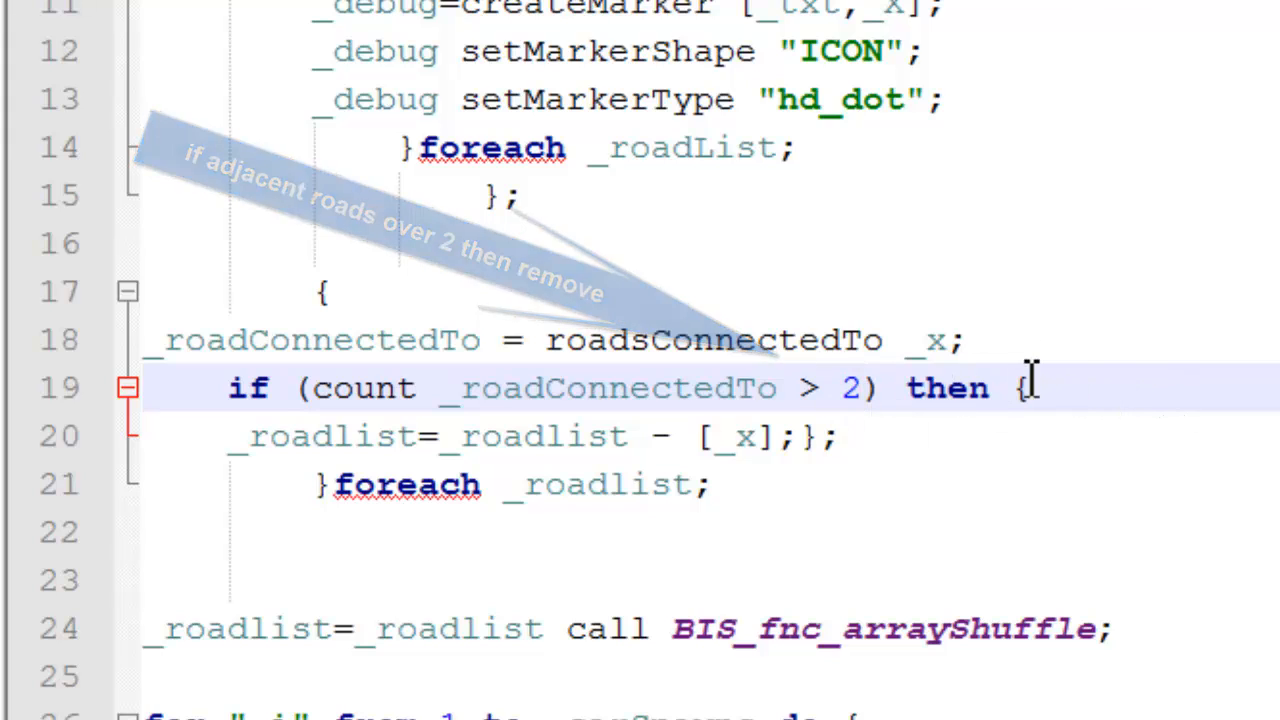
double_click(320, 435)
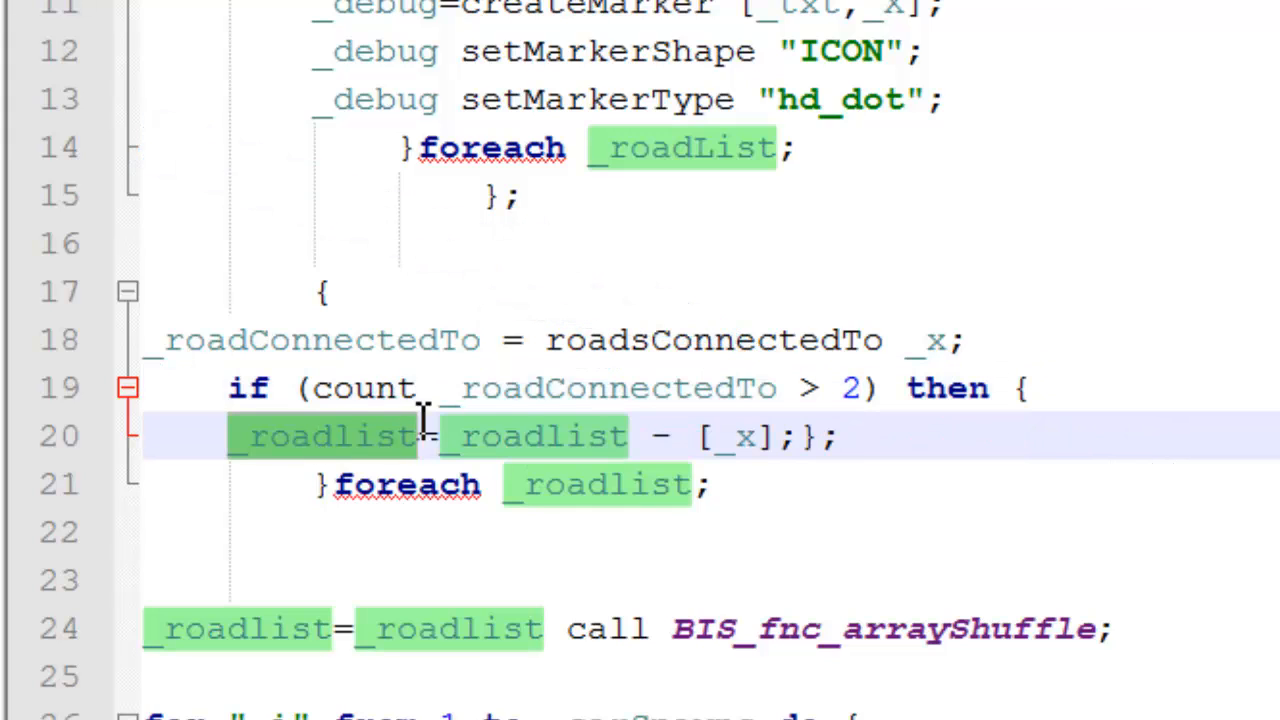
scroll("down", 3)
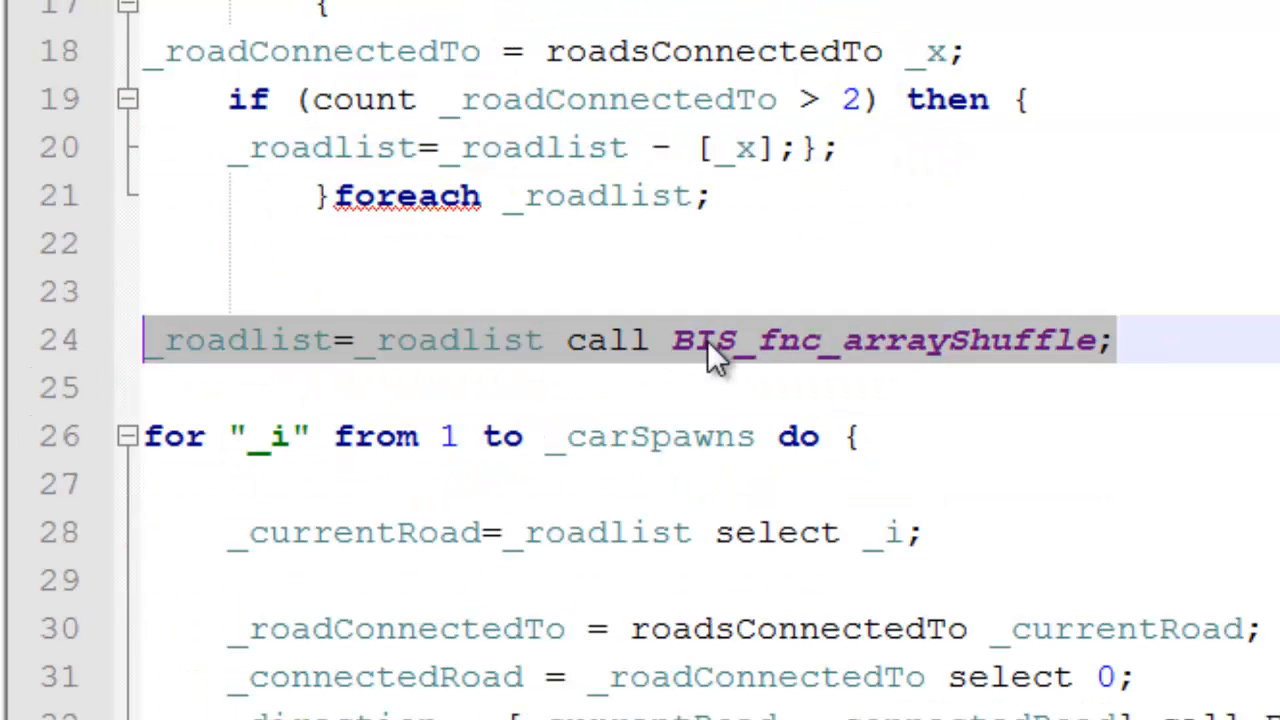
double_click(445, 340)
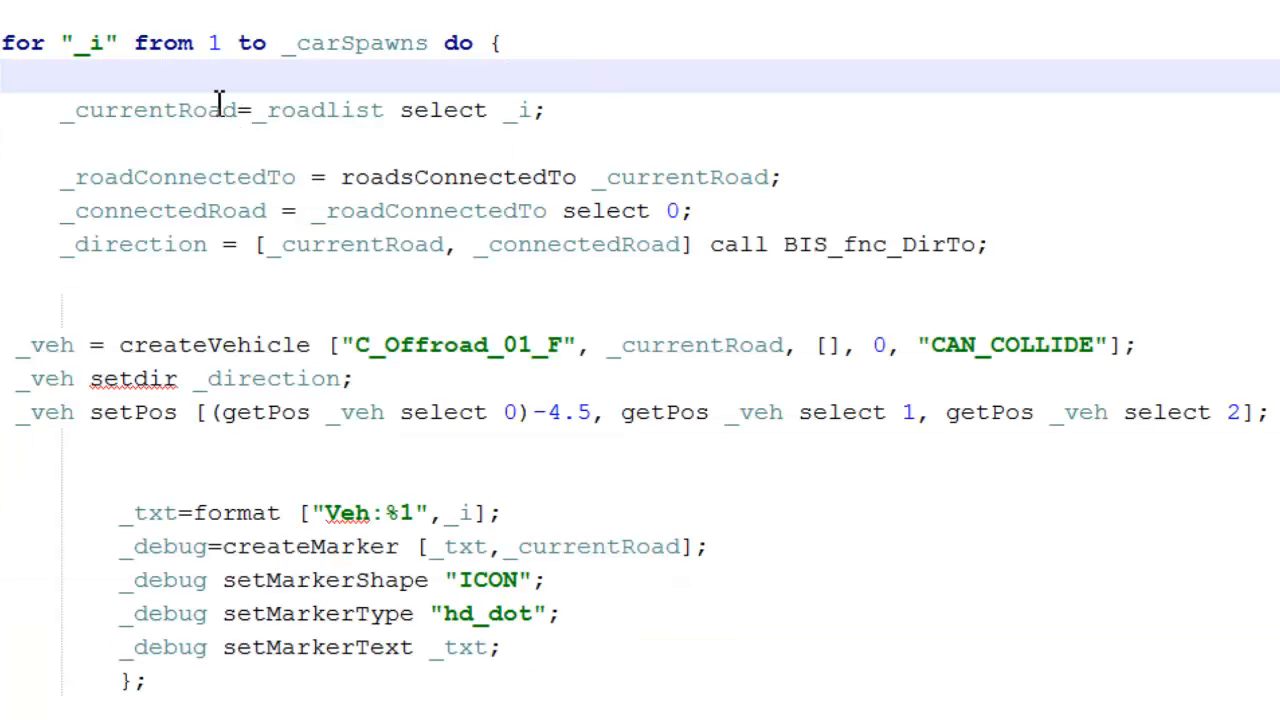
double_click(150, 110)
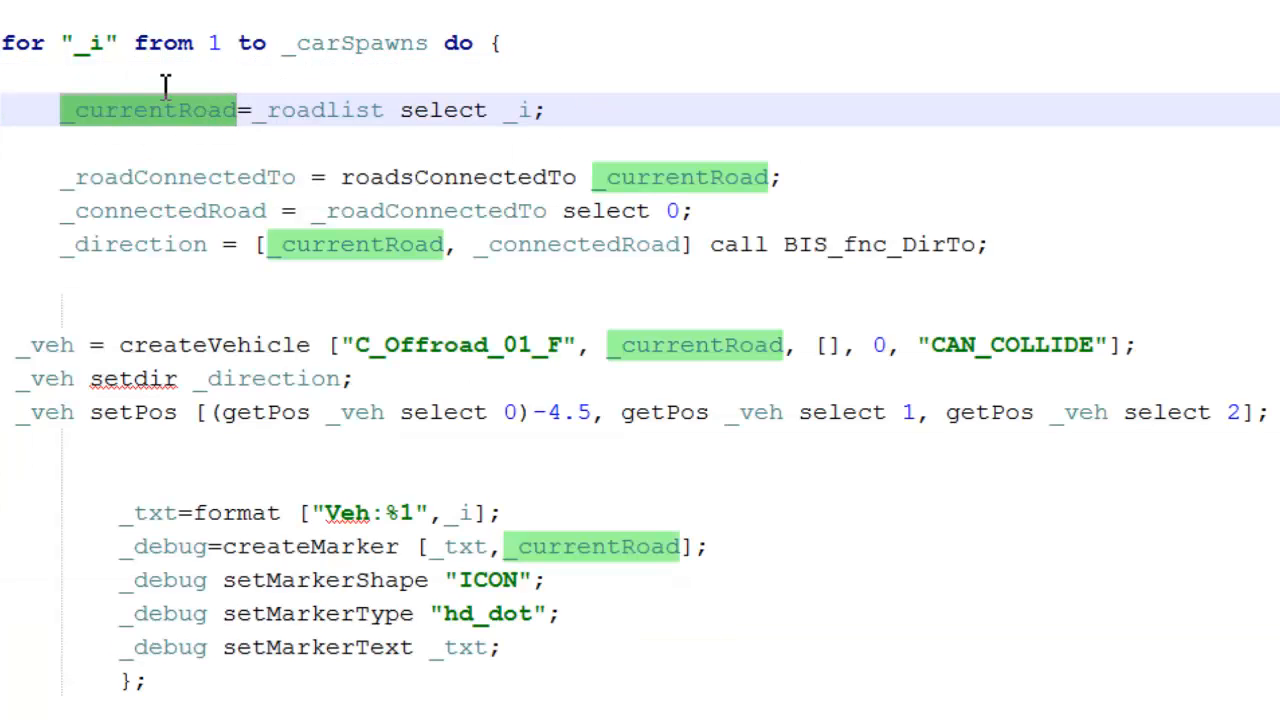
double_click(320, 110)
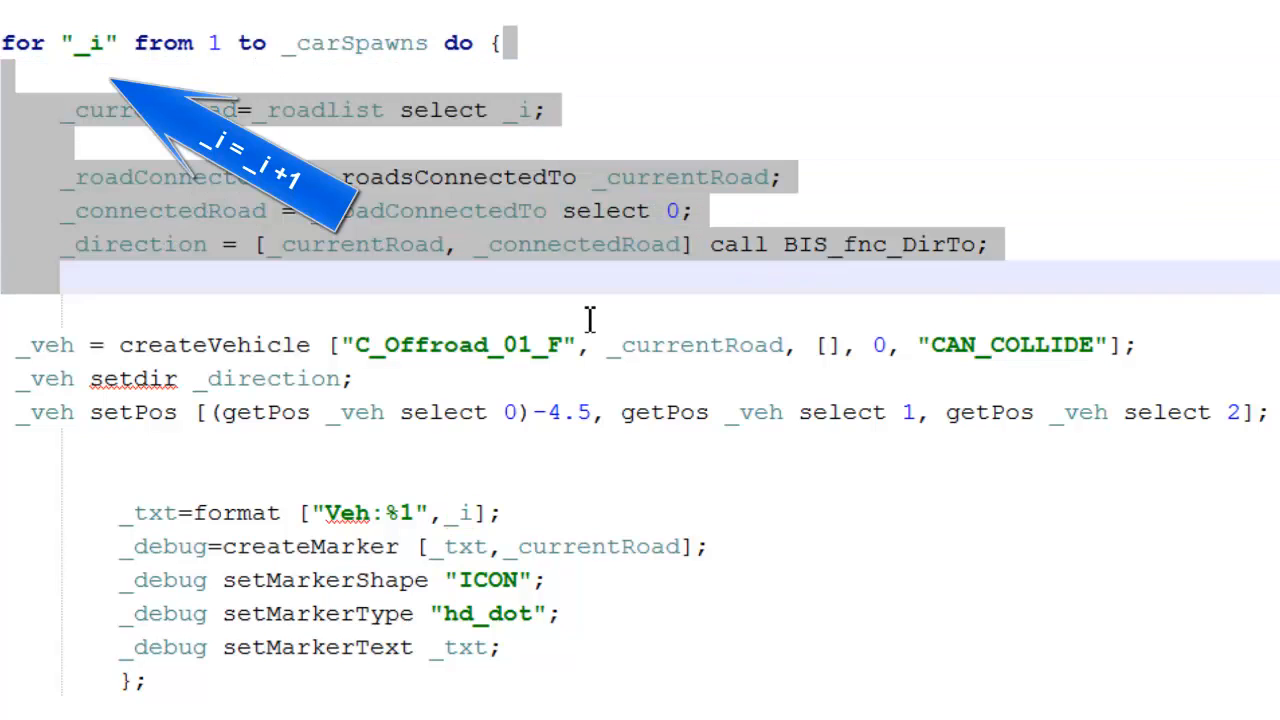
double_click(88, 43)
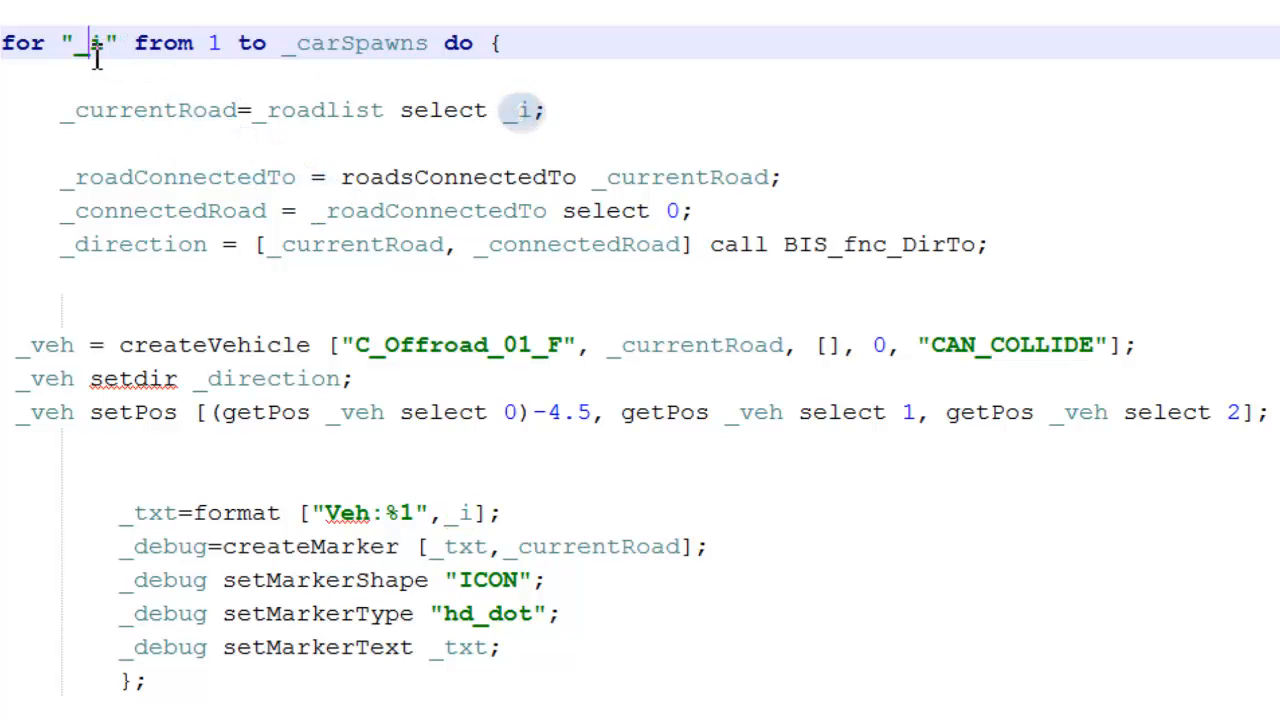
double_click(95, 43)
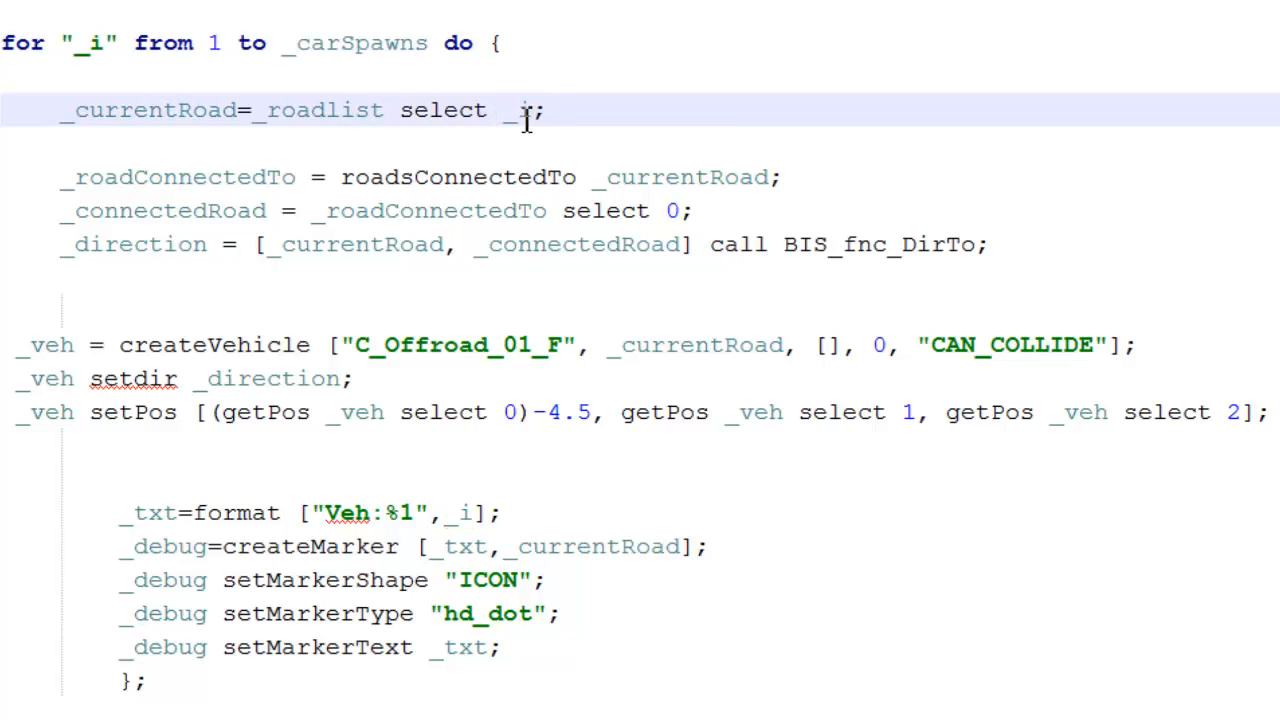
double_click(325, 110)
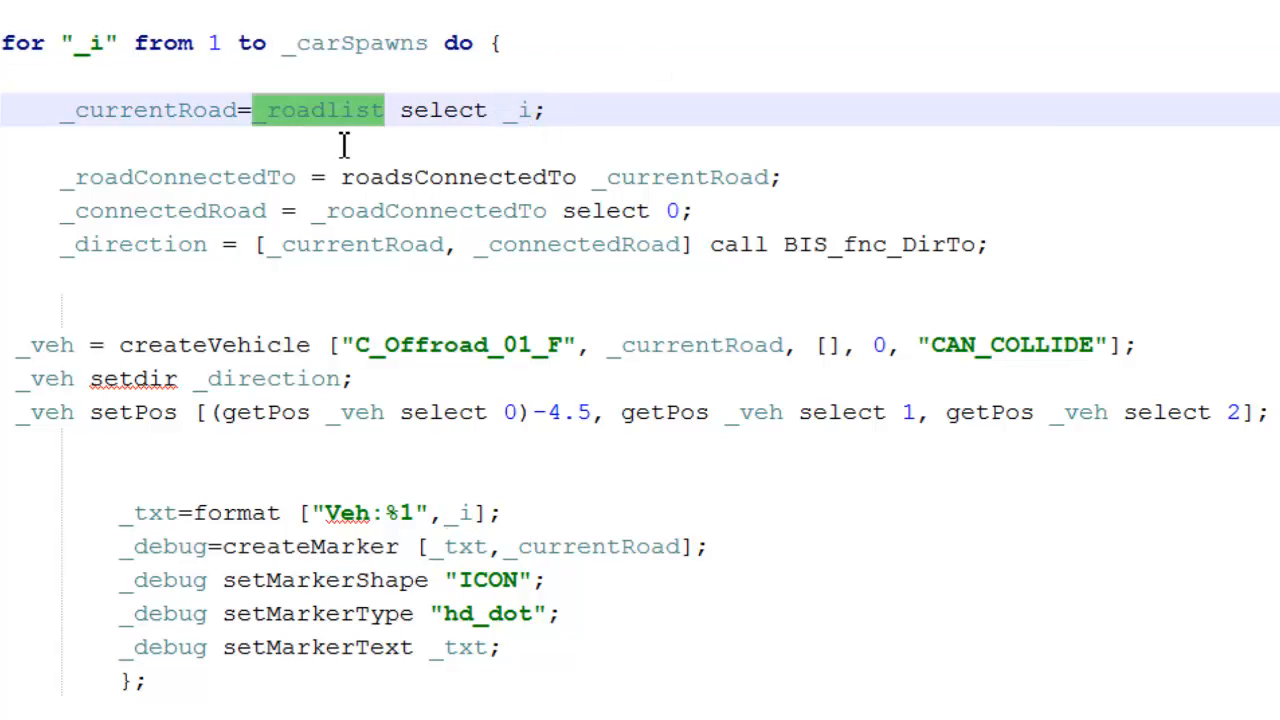
mouse_move(402, 135)
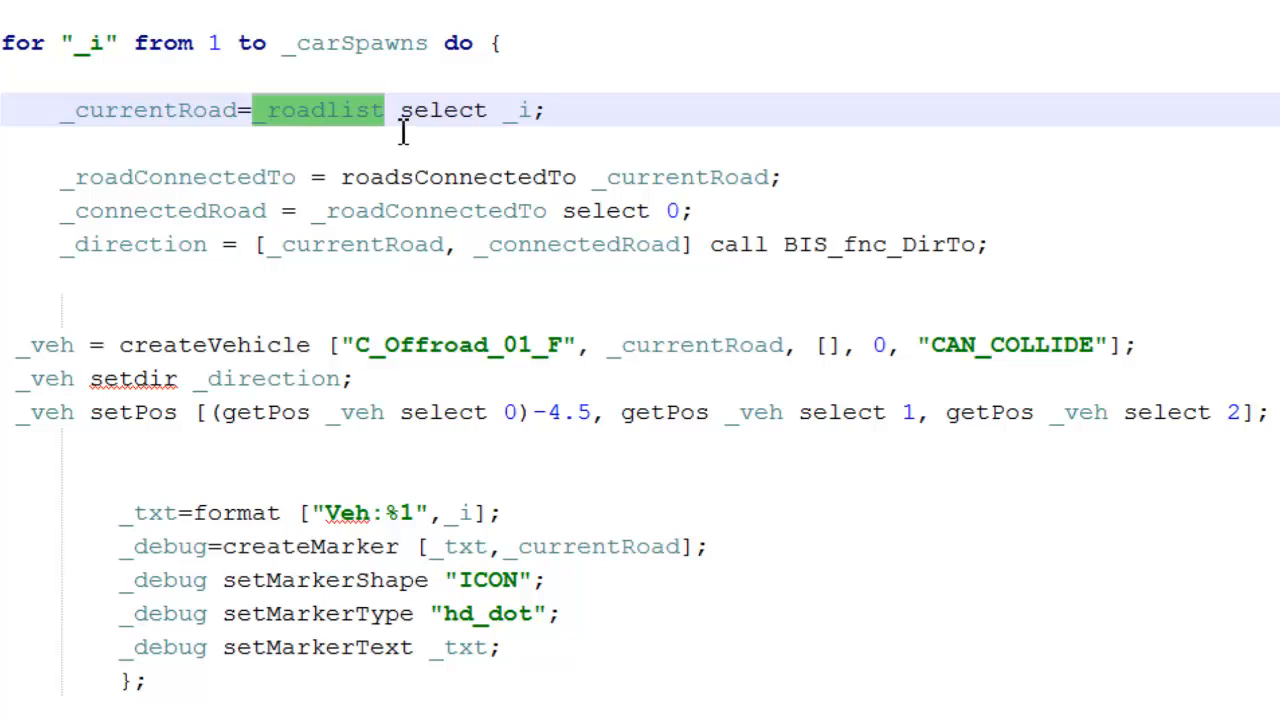
left_click(237, 177)
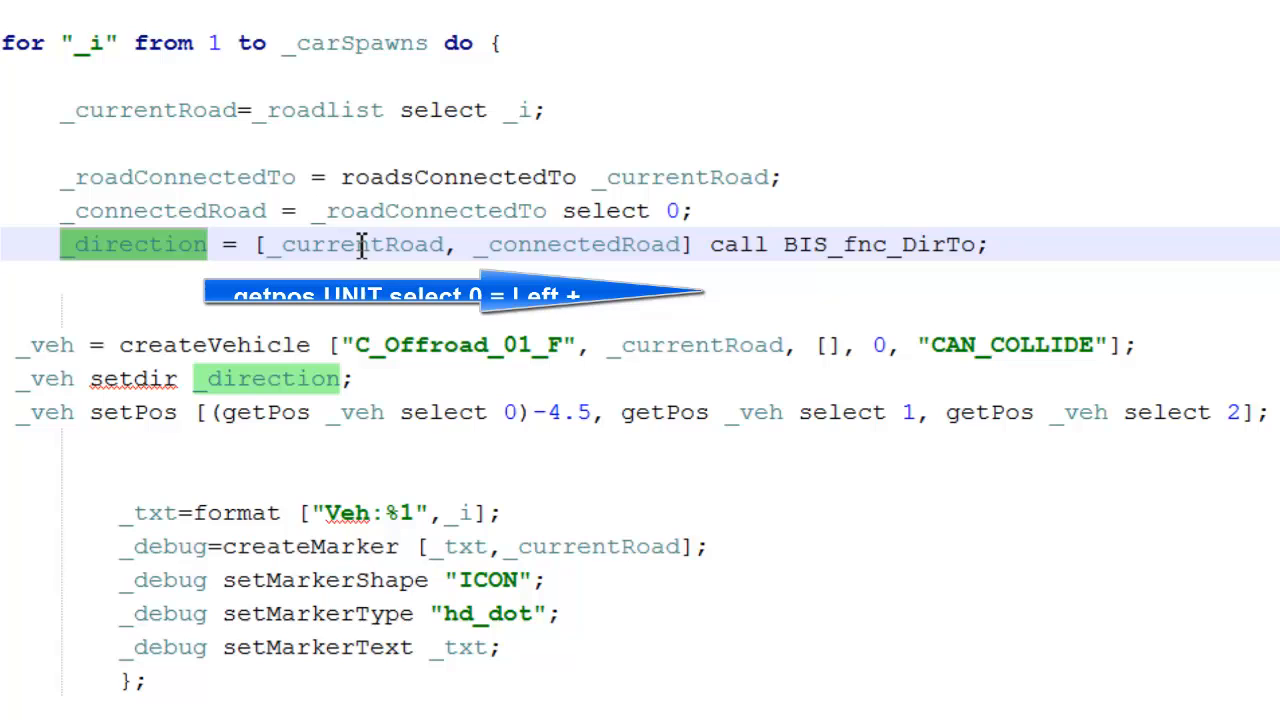
mouse_move(1100, 245)
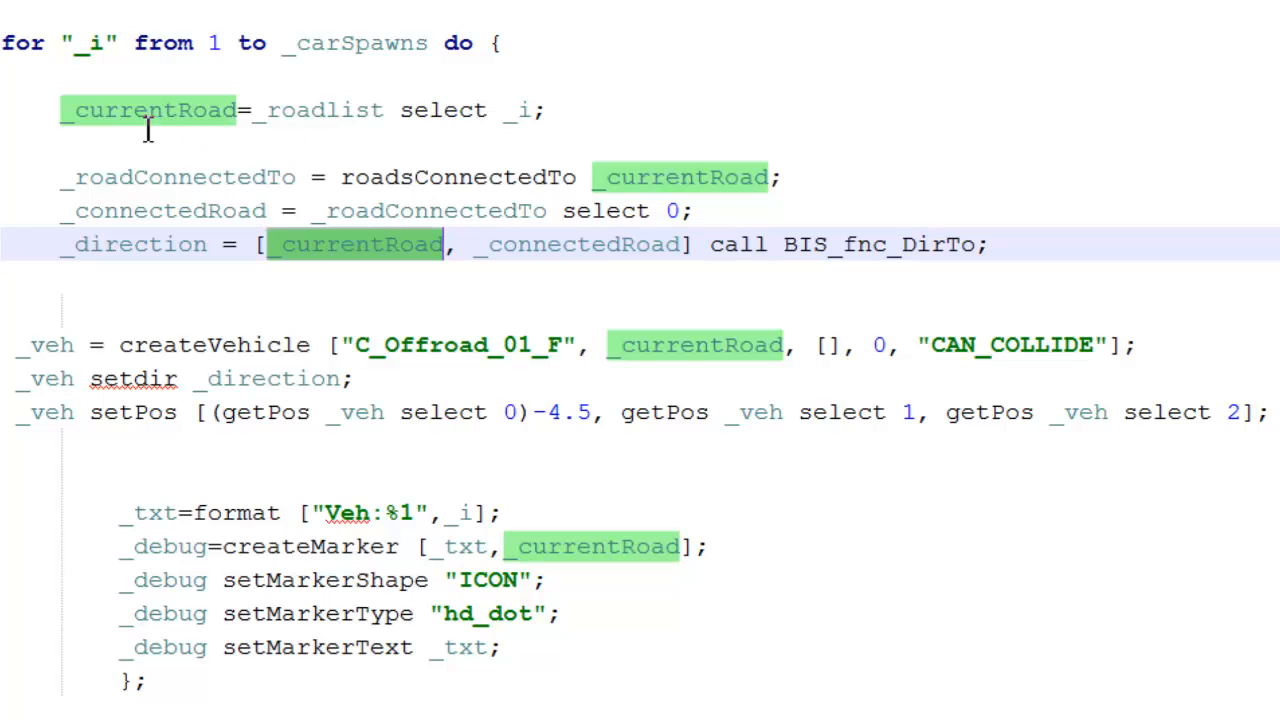
mouse_move(600, 250)
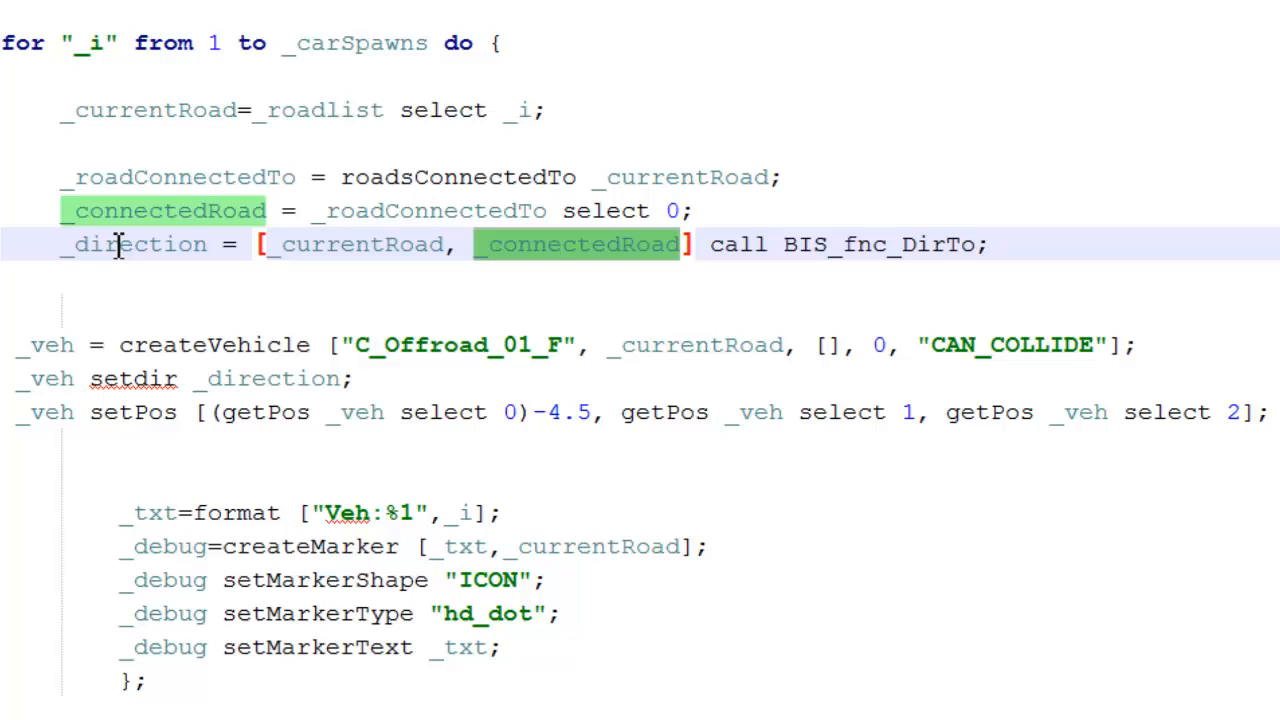
left_click(200, 378)
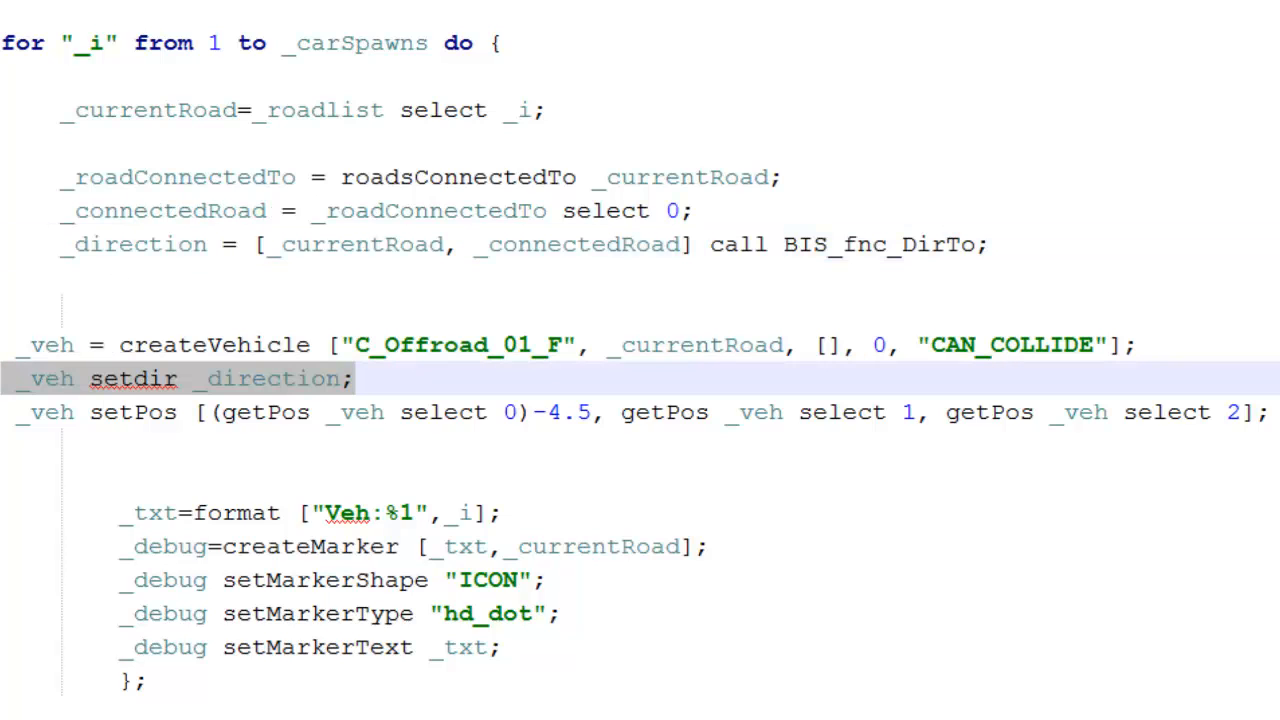
double_click(44, 378)
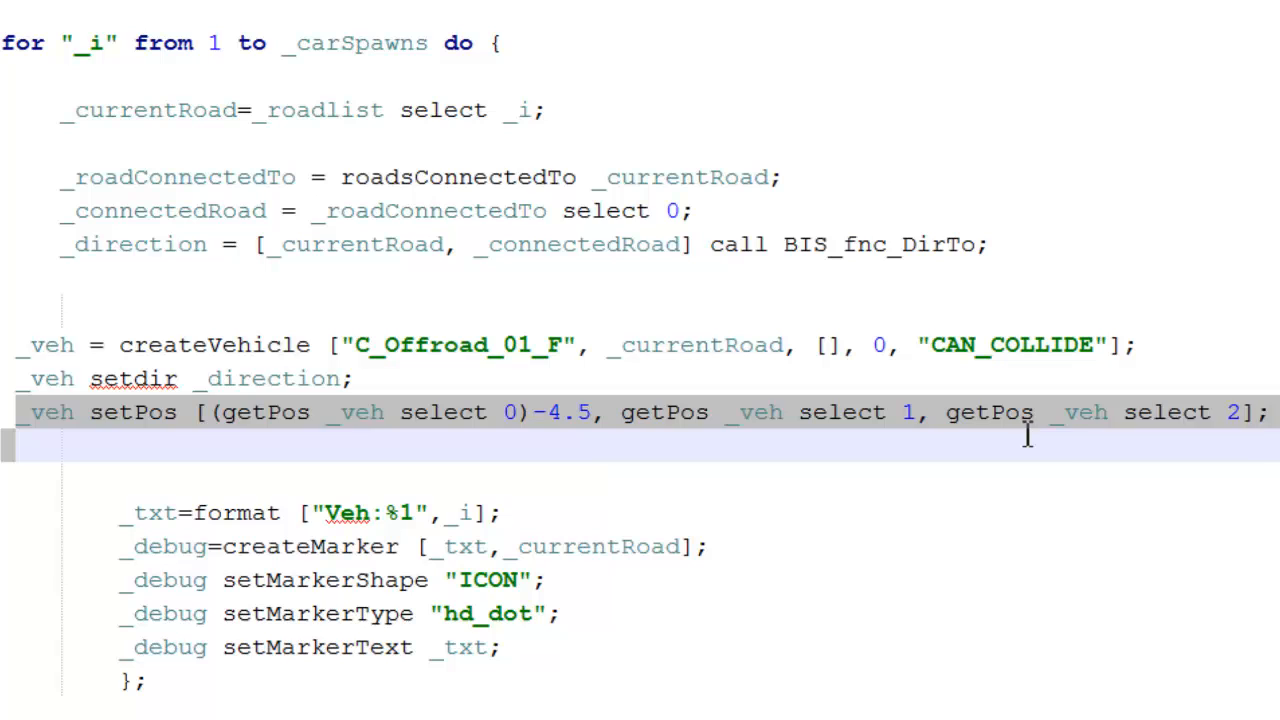
mouse_move(510, 420)
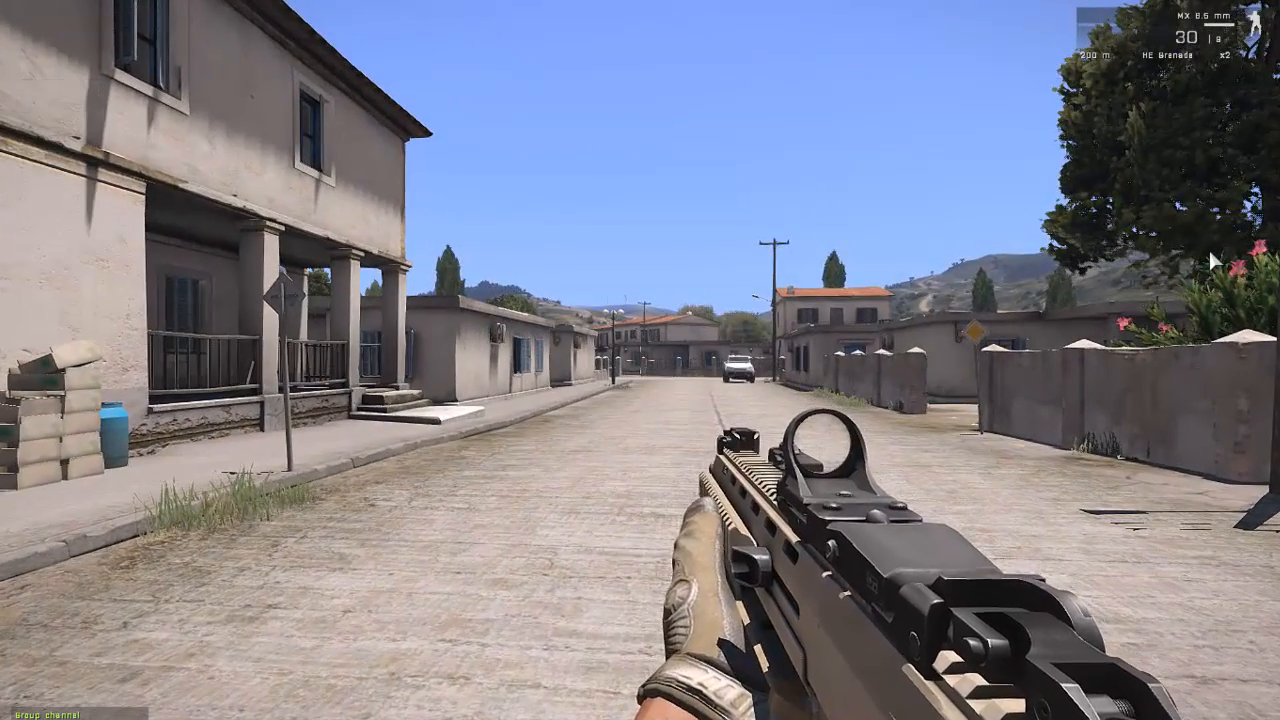
- Walk past the offroad pickups parked in town, then view map markers Veh:1 to Veh:4
key("M")
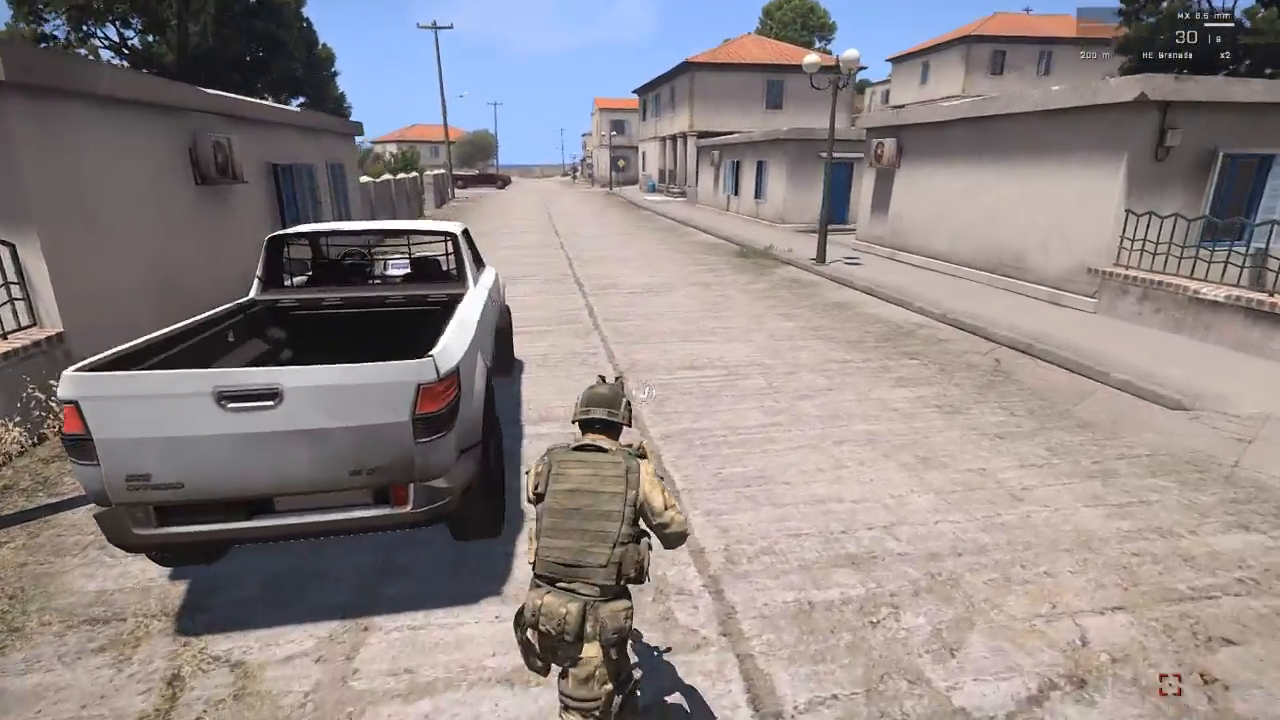
key("w")
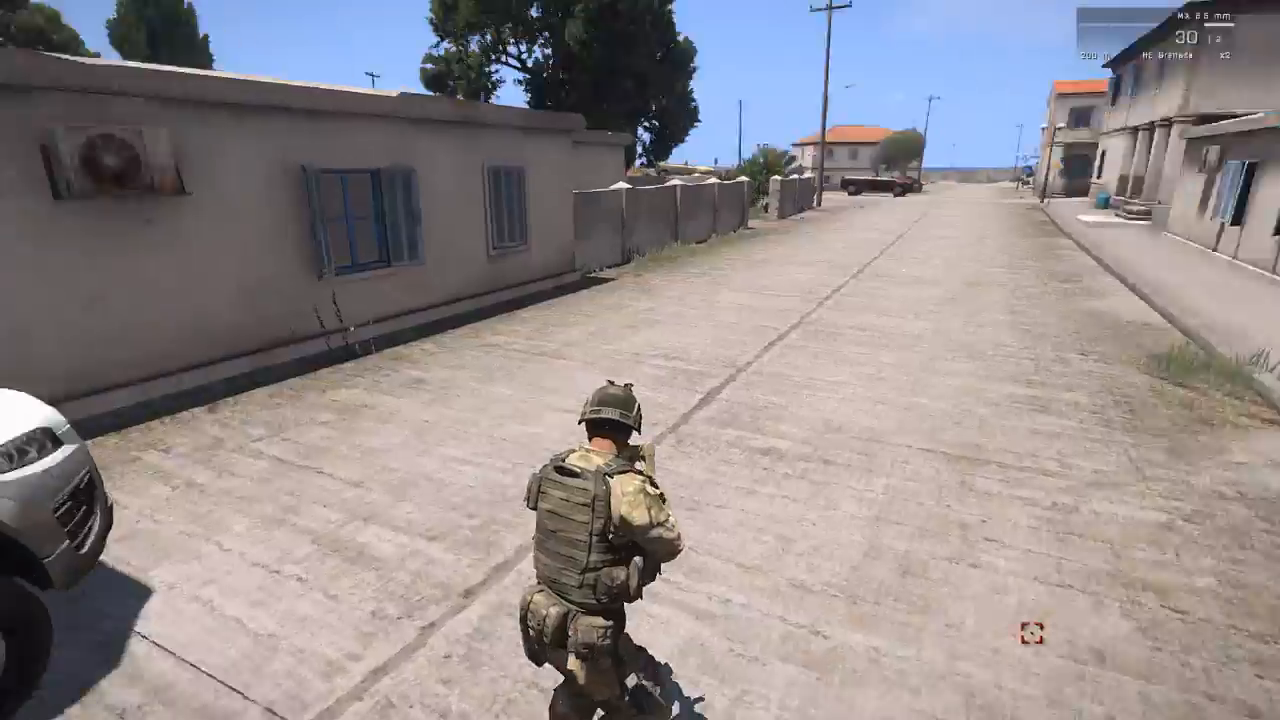
key("m")
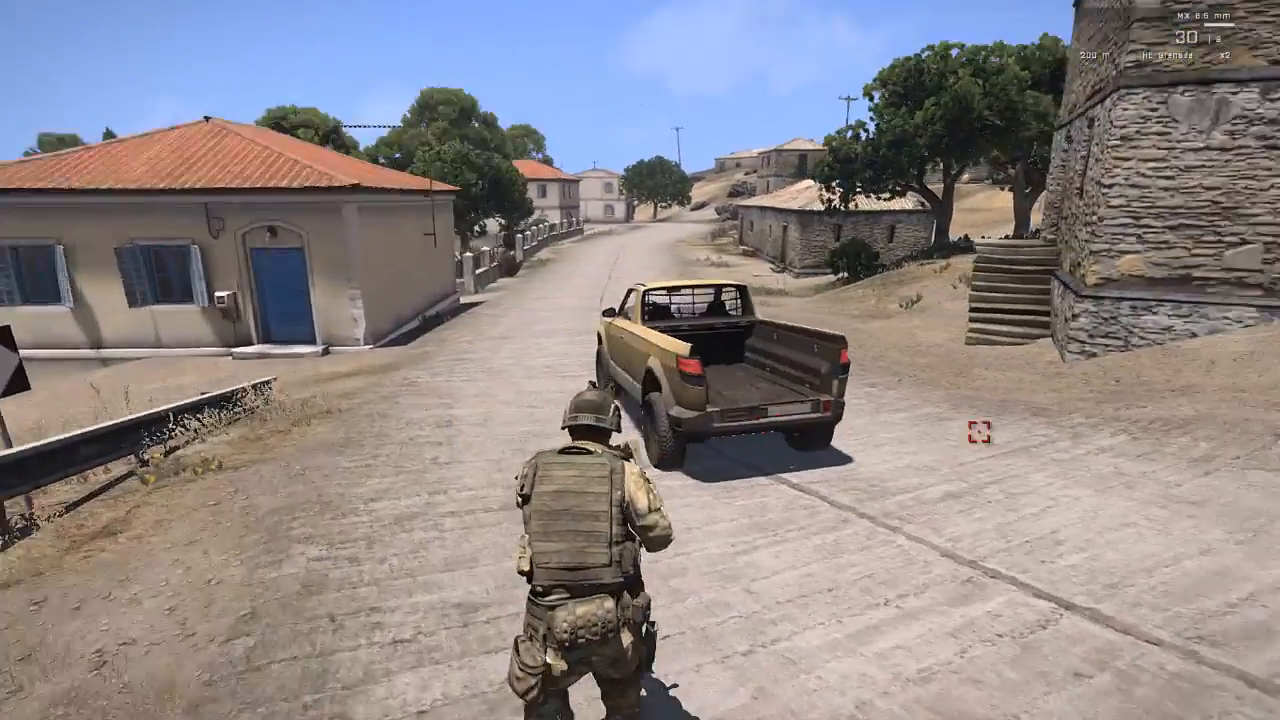
key("m")
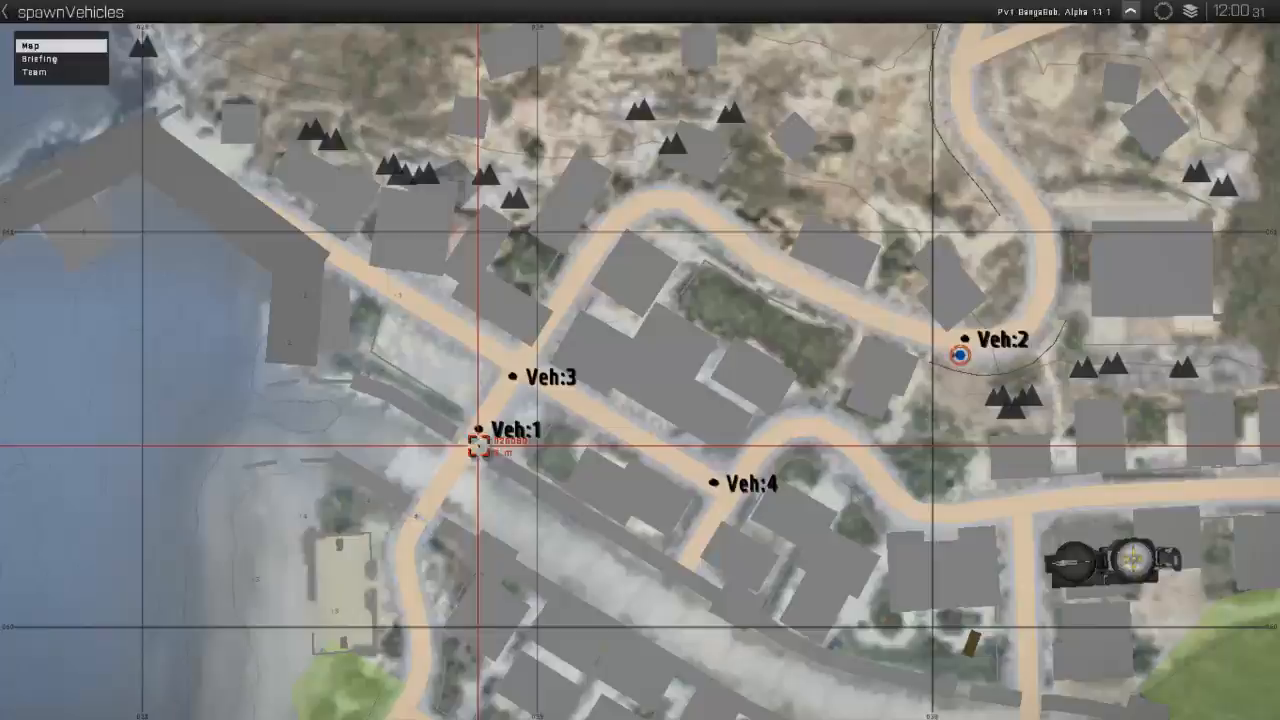